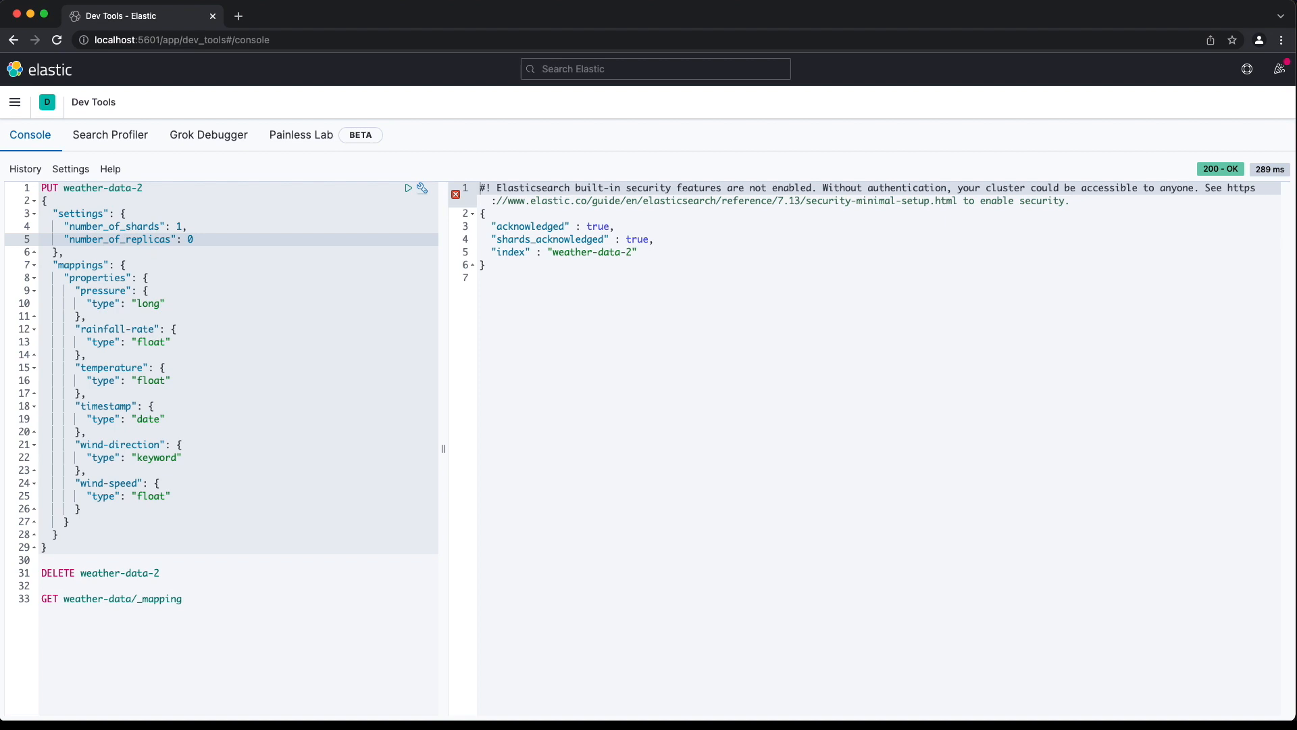
Step: Clear the old weather-data-2 requests from the console editor
{"action": "left_click", "coordinate": [193, 239]}
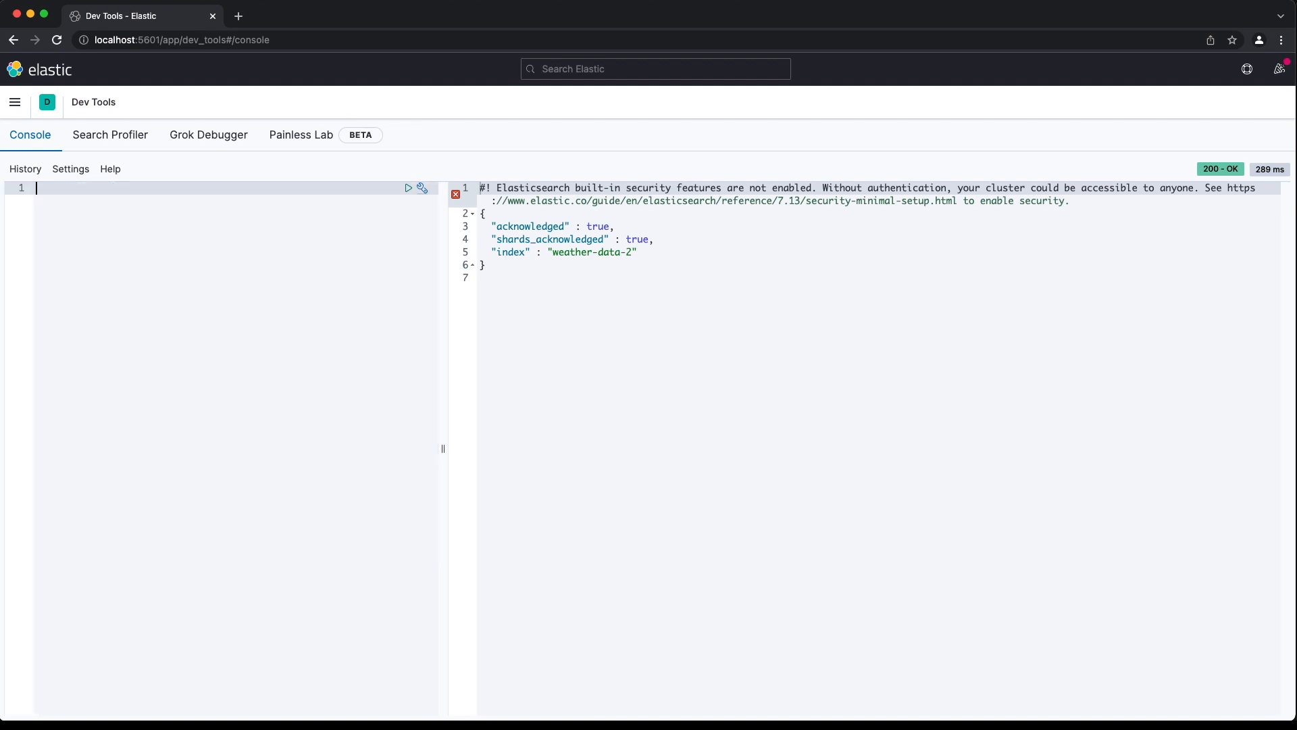
Step: Write the PUT weather-data-3 and GET weather-data-3/_mapping requests
{"action": "type", "text": "PUT weat"}
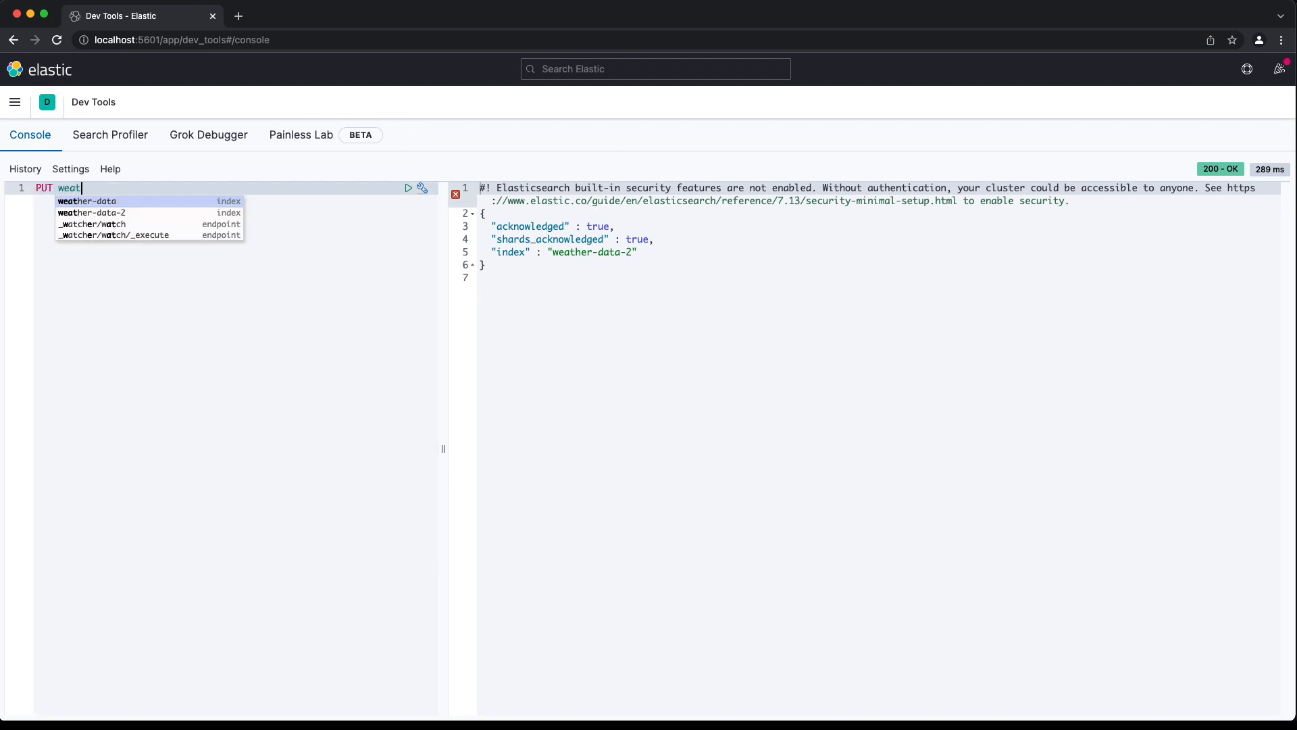
{"action": "type", "text": "weather-data-3"}
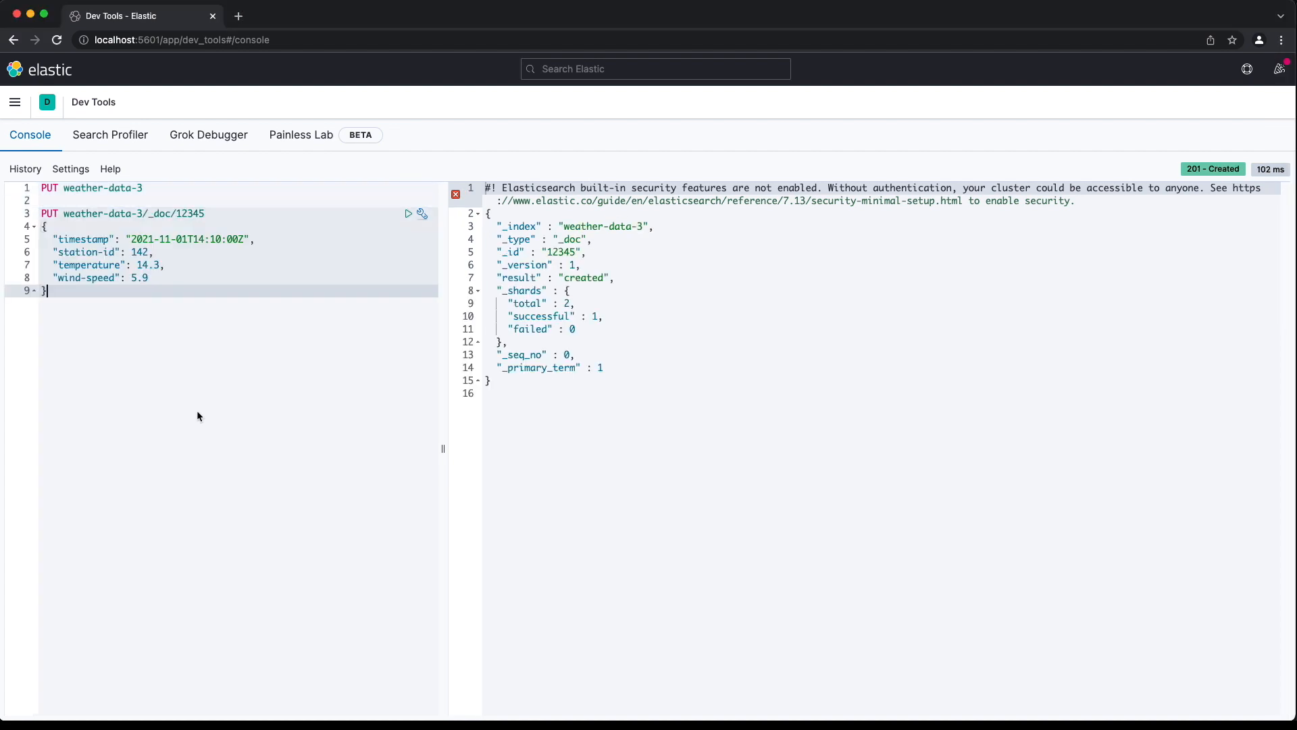
{"action": "type", "text": "GET weather-data-3/"}
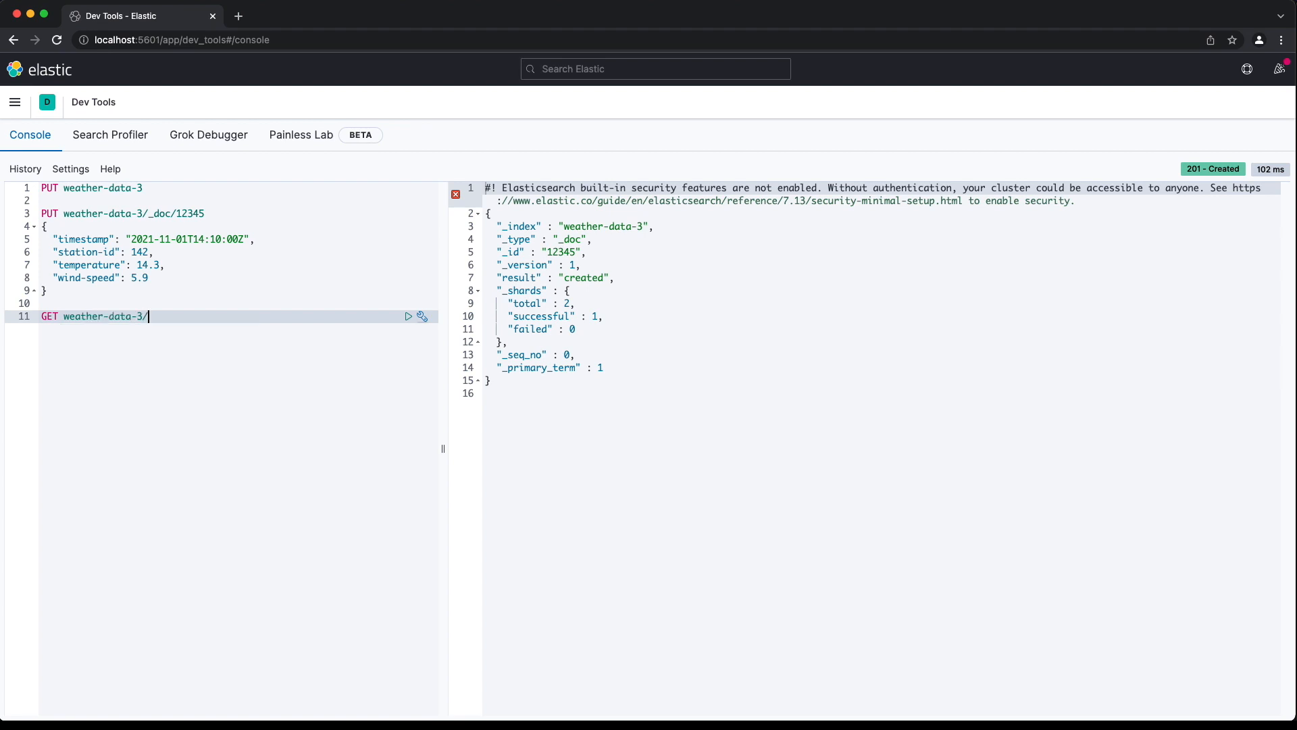
{"action": "type", "text": "_mapping"}
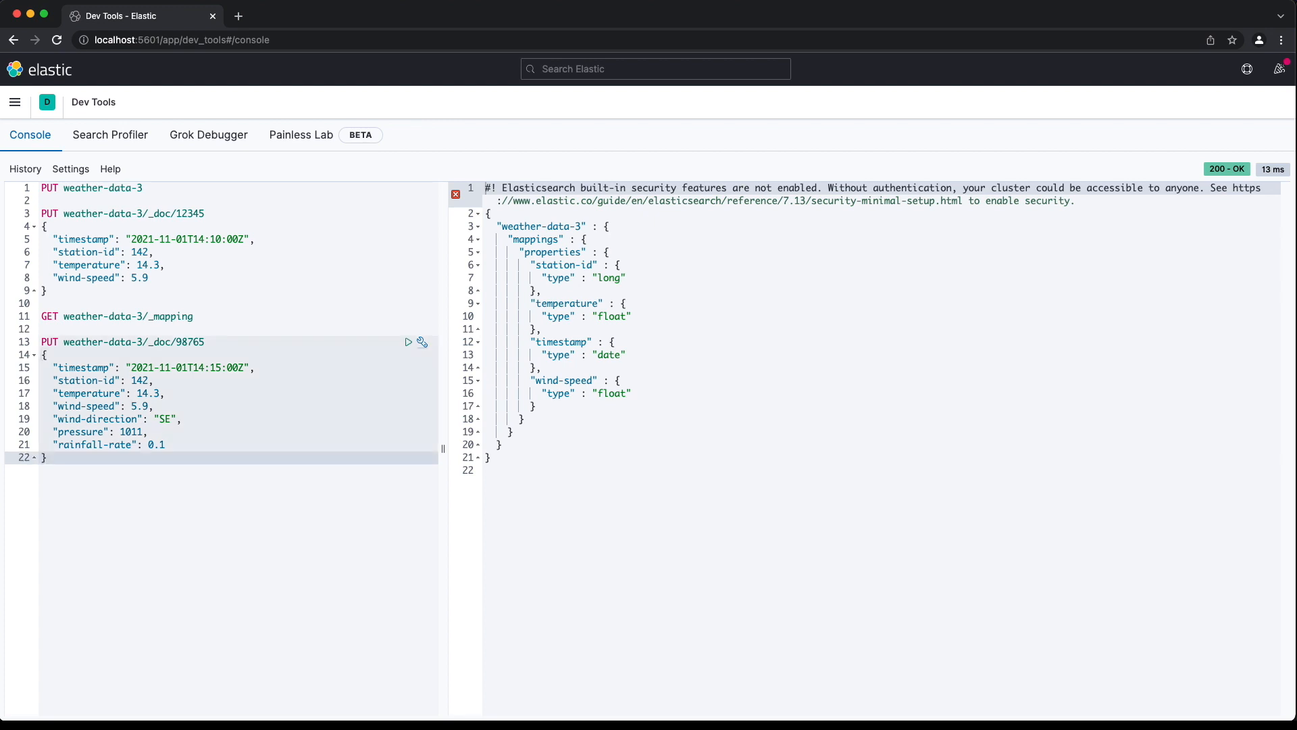
Step: Run PUT weather-data-3/_doc/98765, then rerun GET weather-data-3/_mapping
{"action": "left_click", "coordinate": [408, 342]}
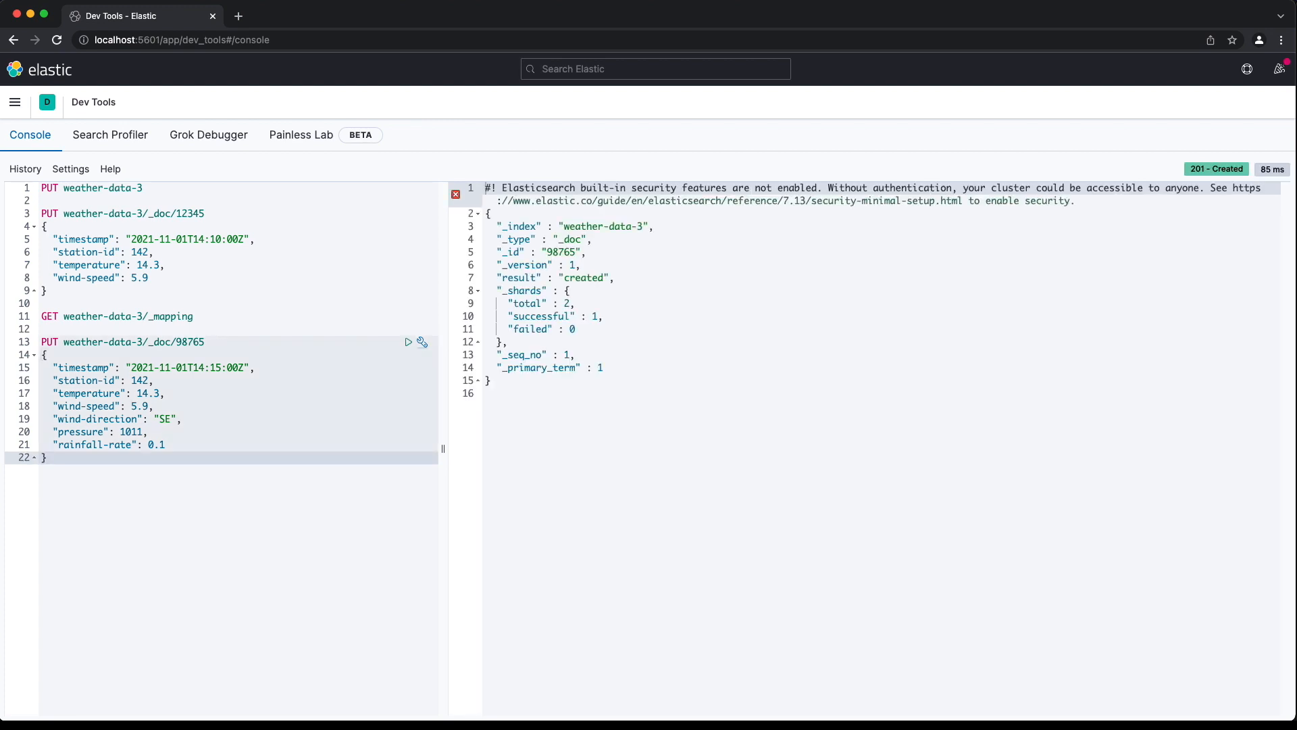
{"action": "left_click", "coordinate": [124, 316]}
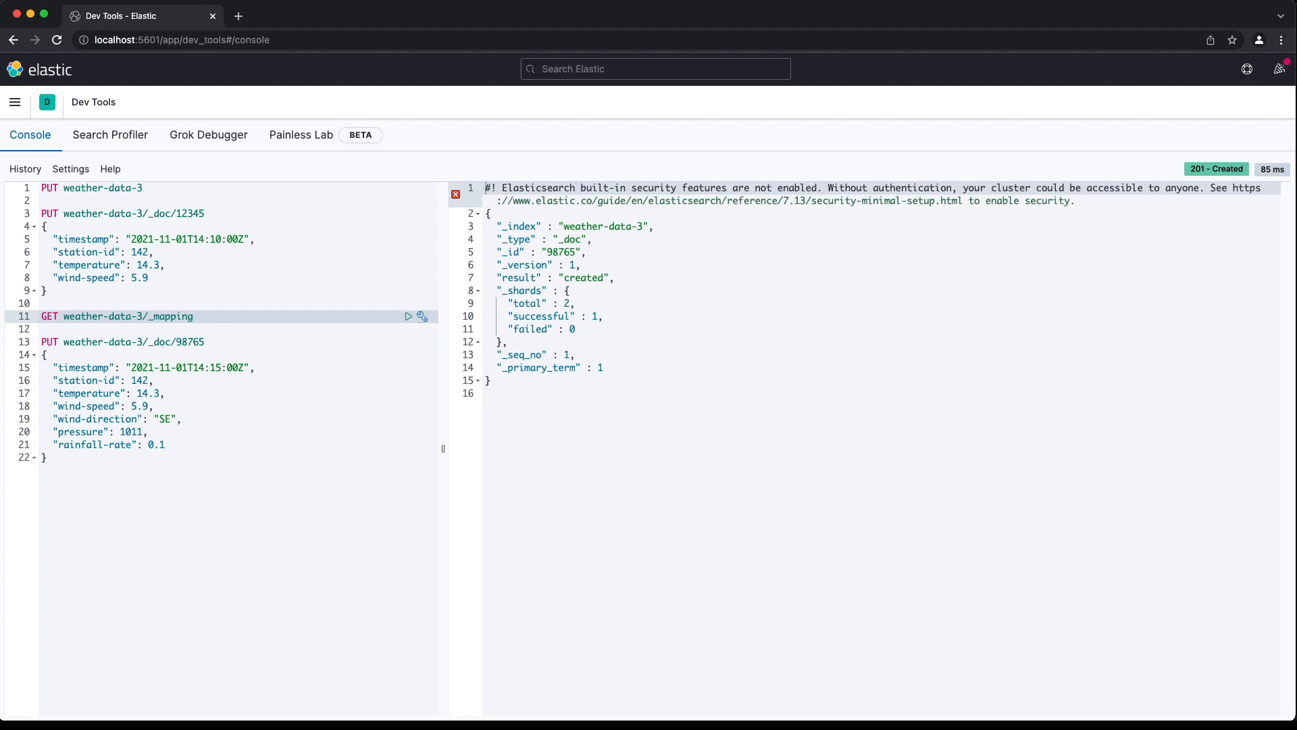
{"action": "left_click", "coordinate": [408, 316]}
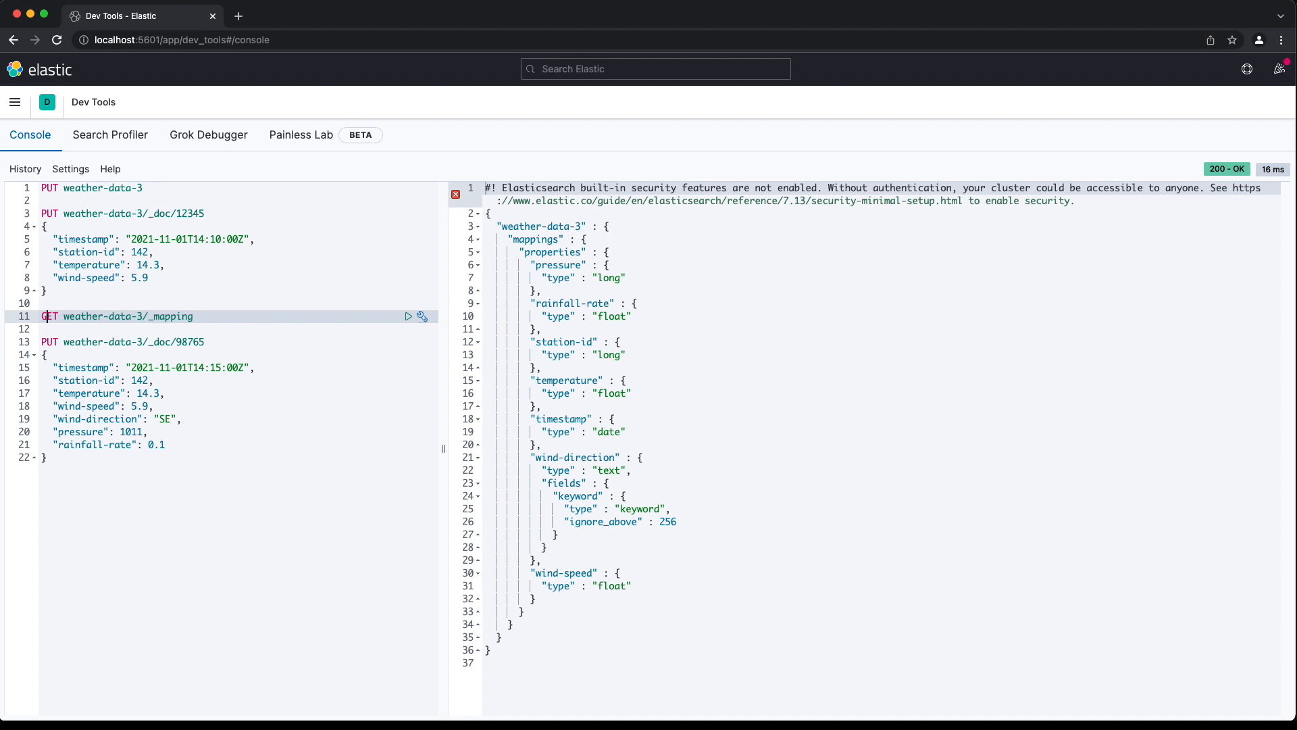
Step: Delete weather-data-3 and post a document with quoted numeric values
{"action": "type", "text": "DELEte"}
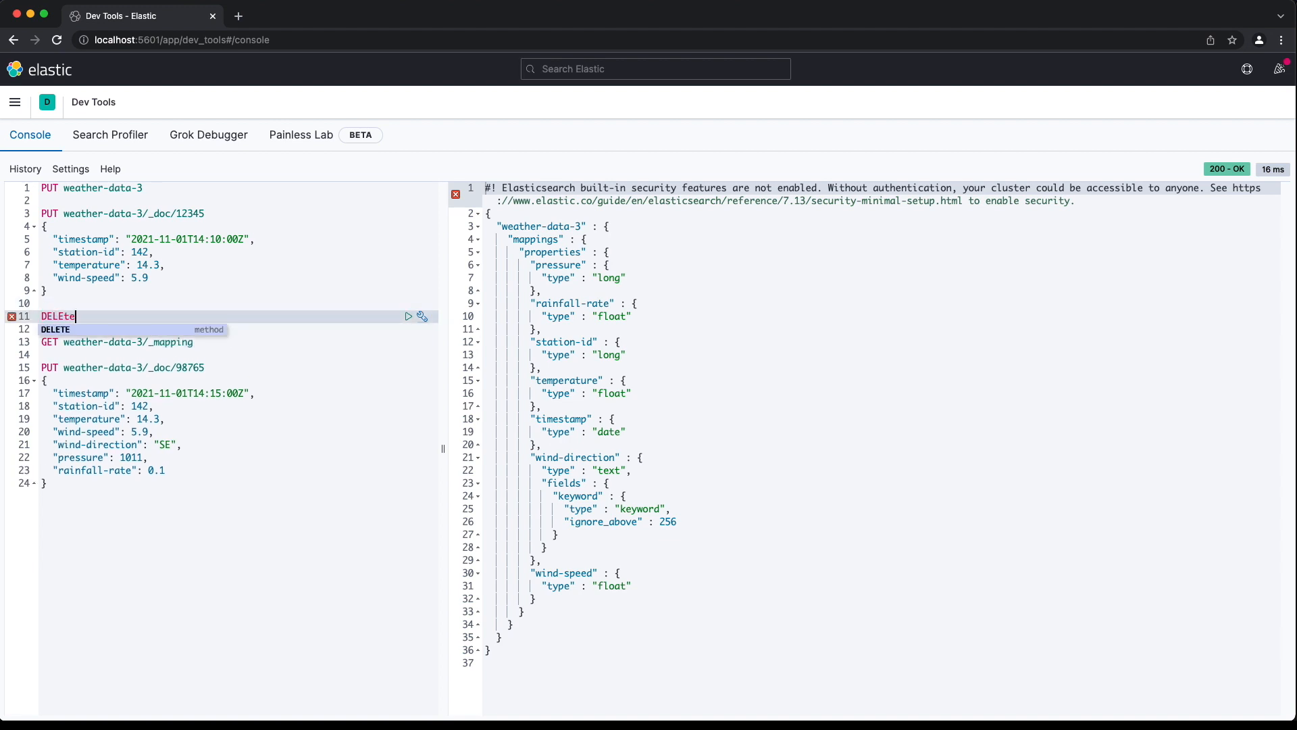
{"action": "left_click", "coordinate": [408, 316]}
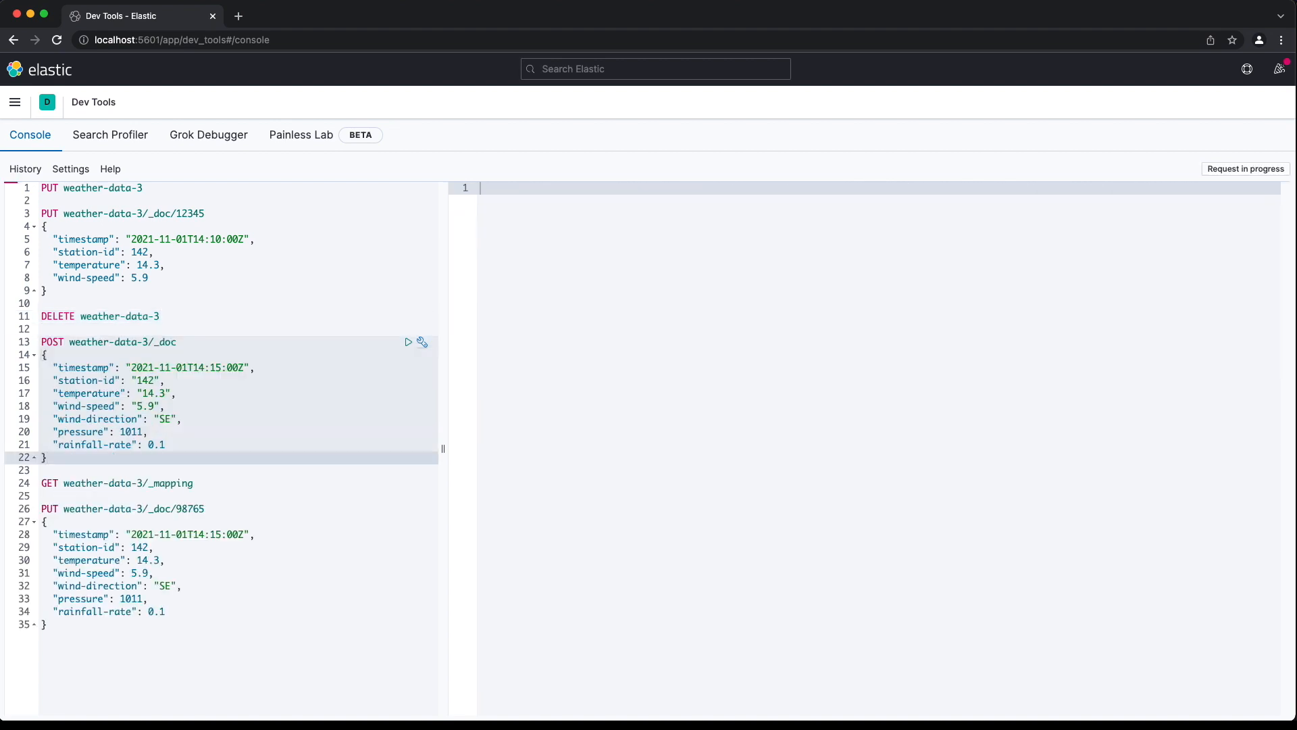
{"action": "left_click", "coordinate": [408, 341]}
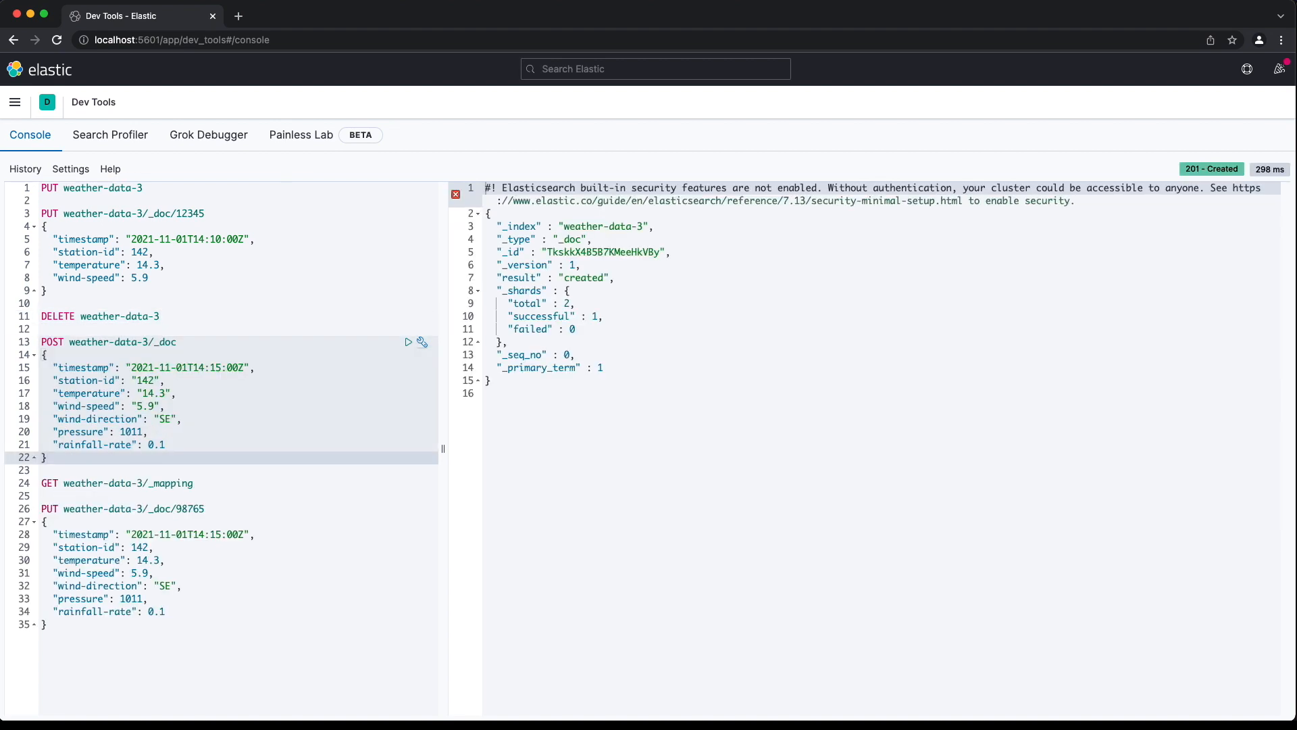
Step: Fetch the weather-data-3 mapping and review station-id, temperature, wind-speed typed as text
{"action": "left_click", "coordinate": [48, 457]}
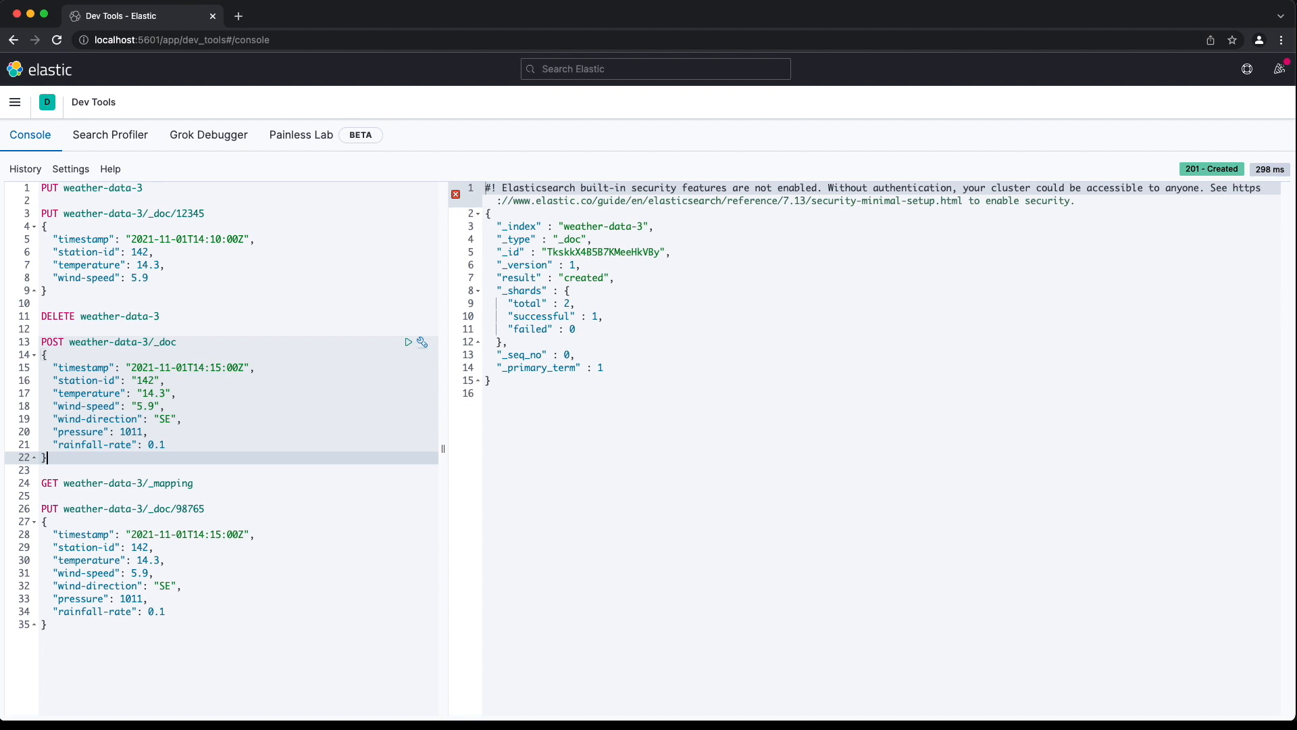
{"action": "left_click", "coordinate": [408, 483]}
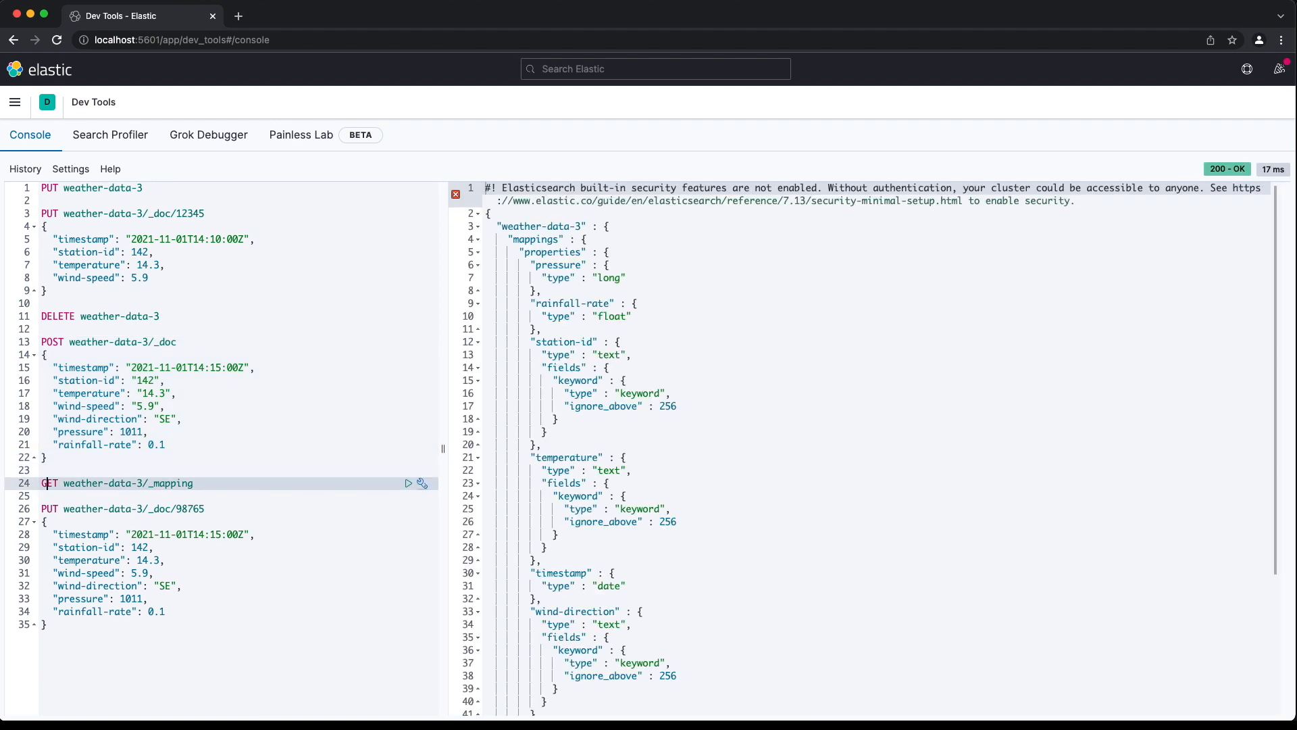
{"action": "mouse_move", "coordinate": [1061, 704]}
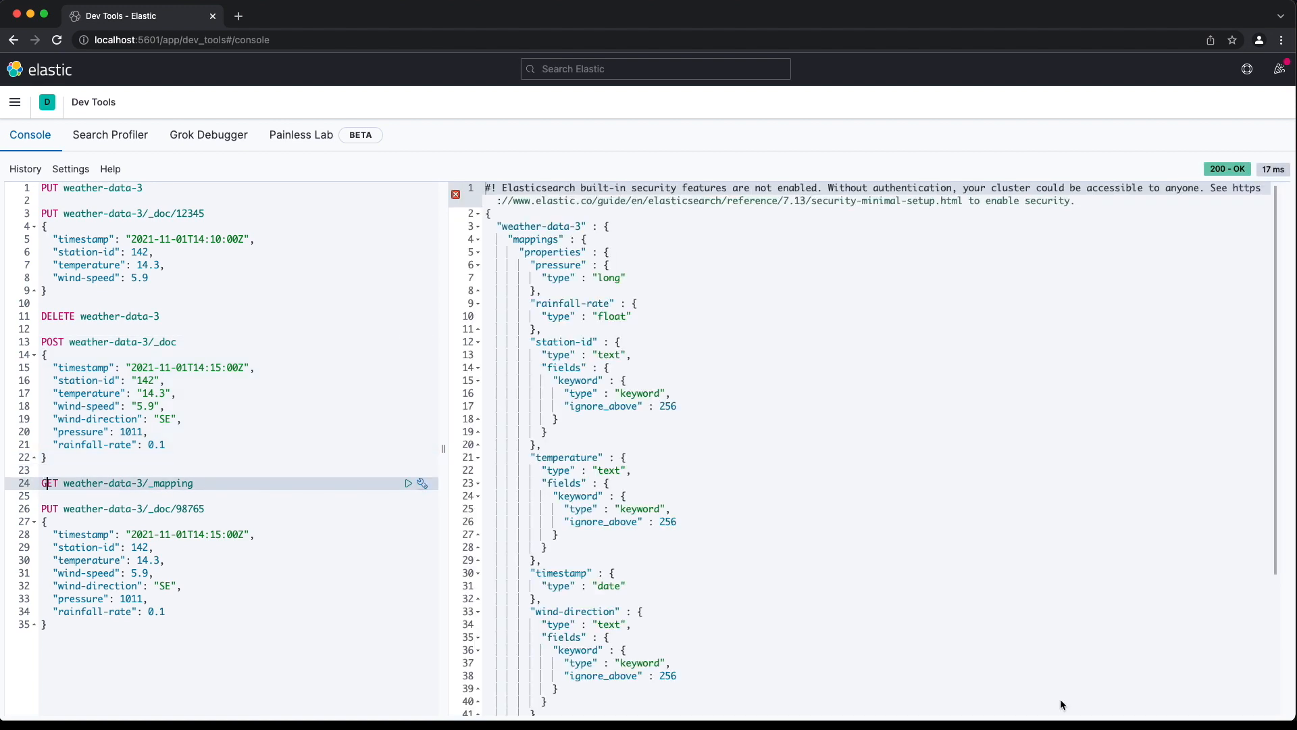
{"action": "scroll", "scroll_direction": "down", "scroll_amount": 3}
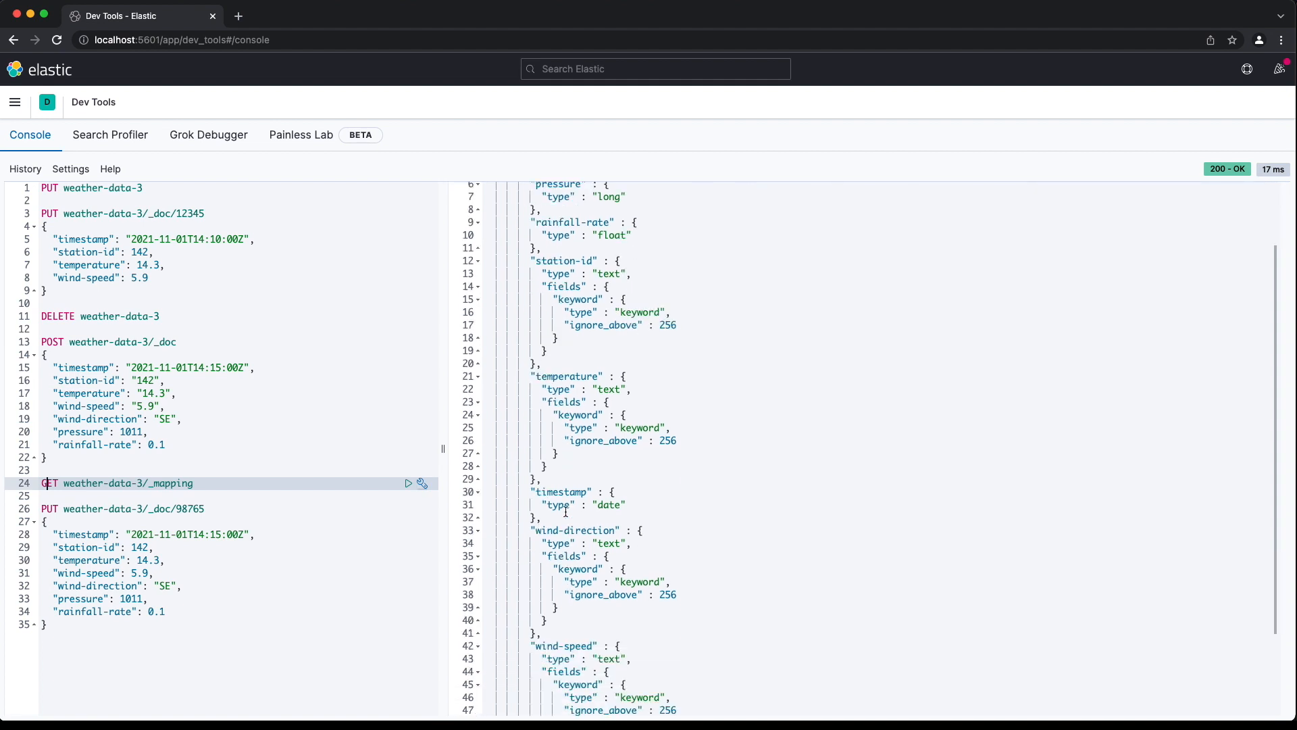
{"action": "scroll", "scroll_direction": "down", "scroll_amount": 3}
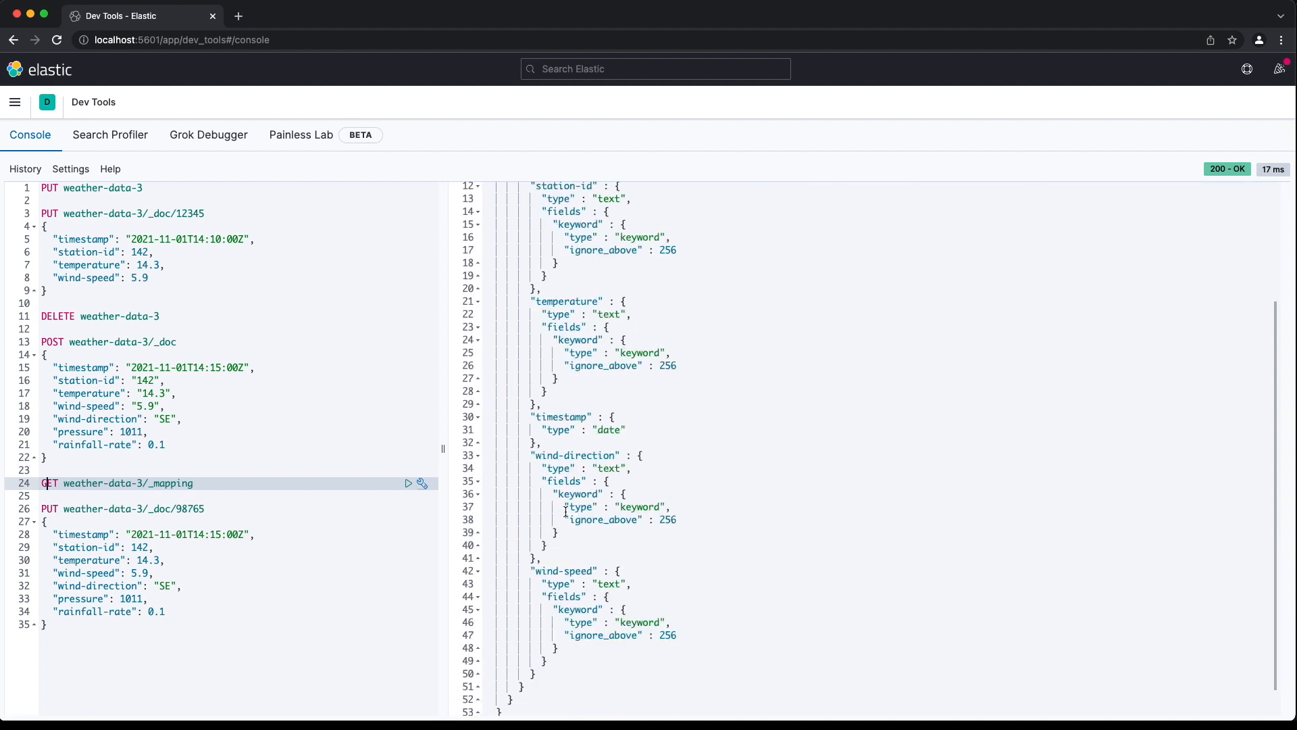
{"action": "left_click", "coordinate": [407, 482]}
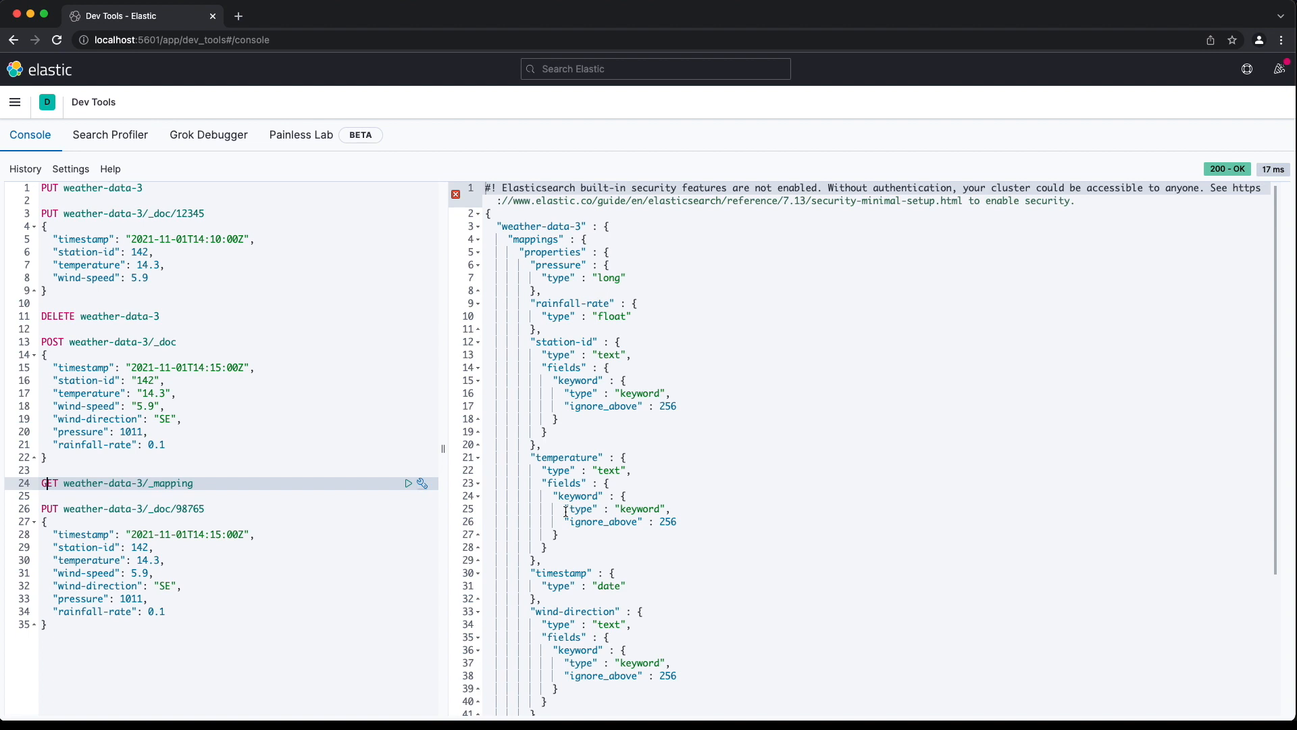
Step: Rerun DELETE, PUT with numeric_detection: true, POST _doc, and GET _mapping
{"action": "left_click", "coordinate": [125, 341]}
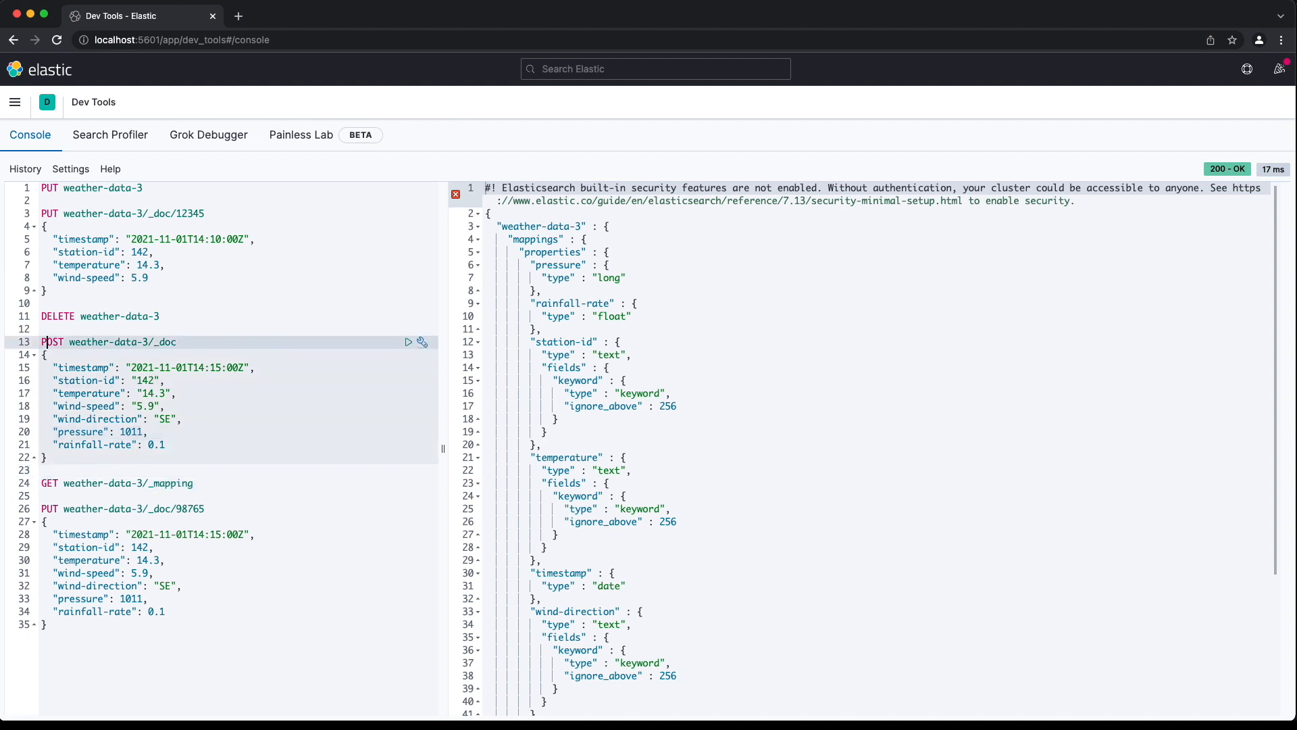
{"action": "left_click", "coordinate": [409, 188]}
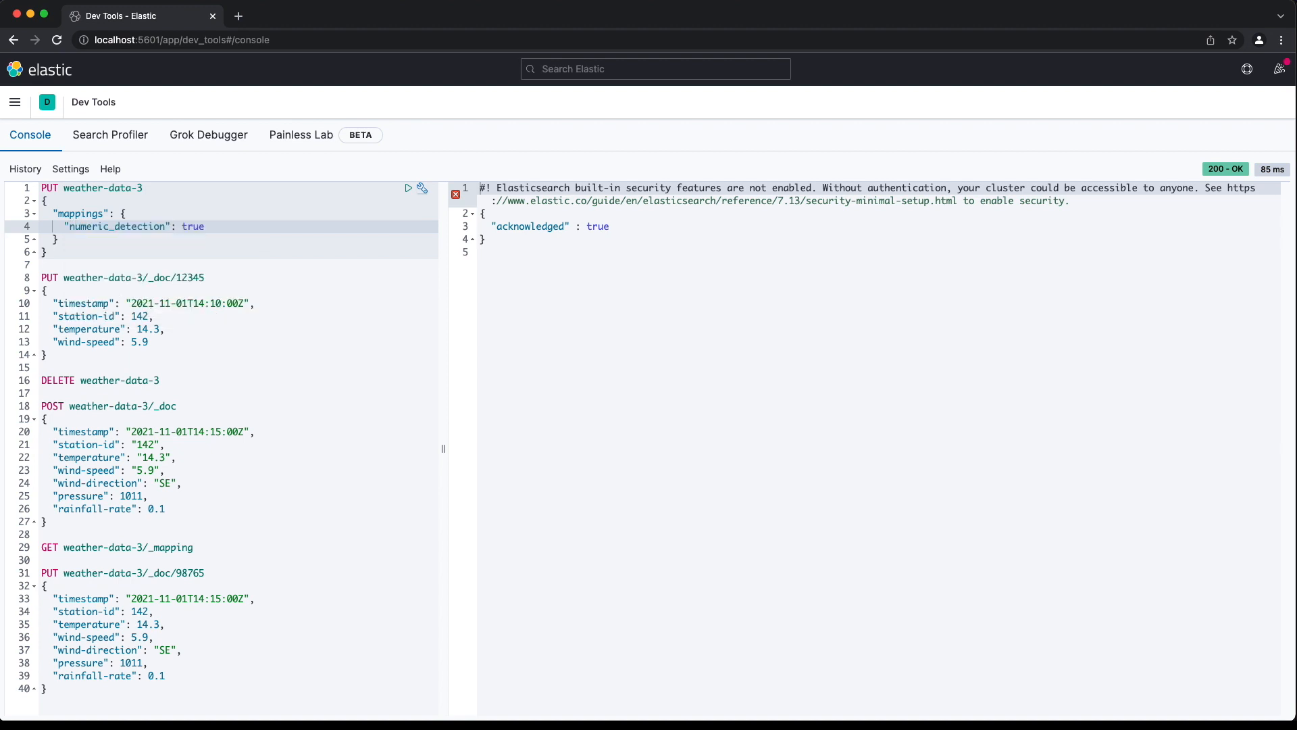
{"action": "left_click", "coordinate": [408, 406]}
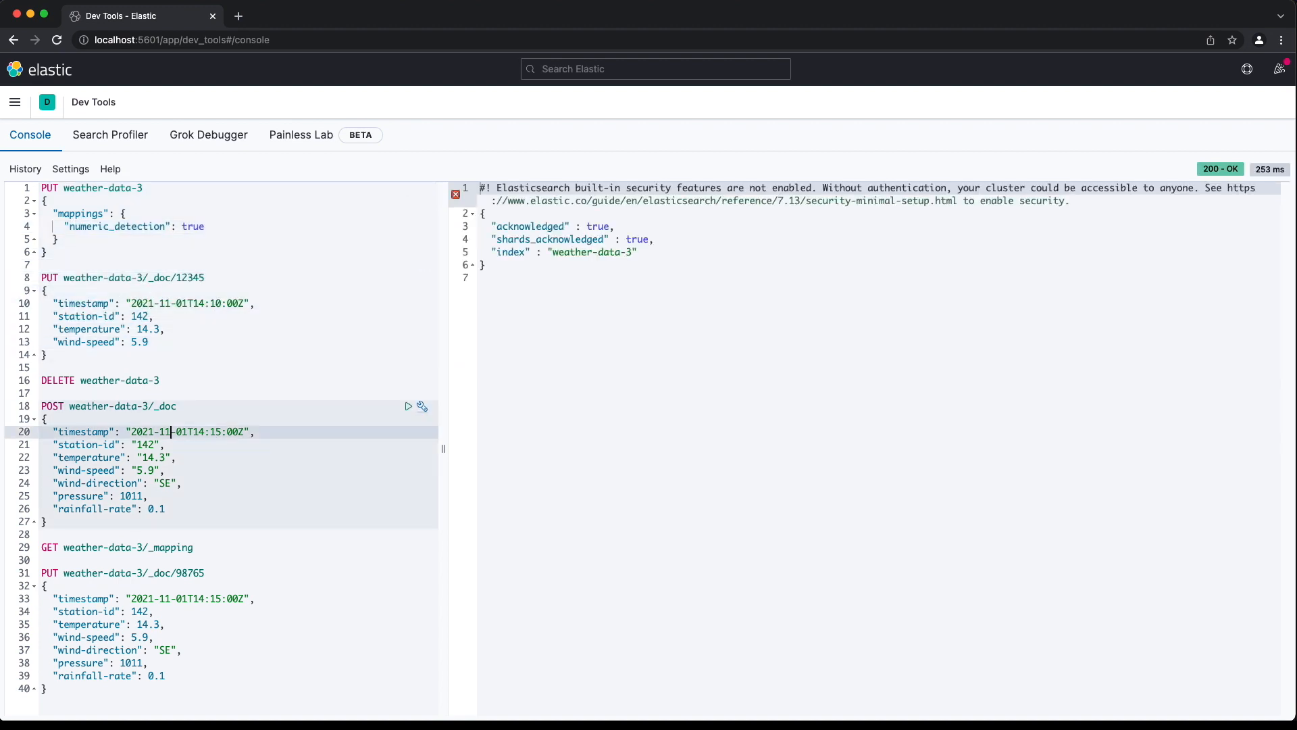
{"action": "left_click", "coordinate": [408, 406]}
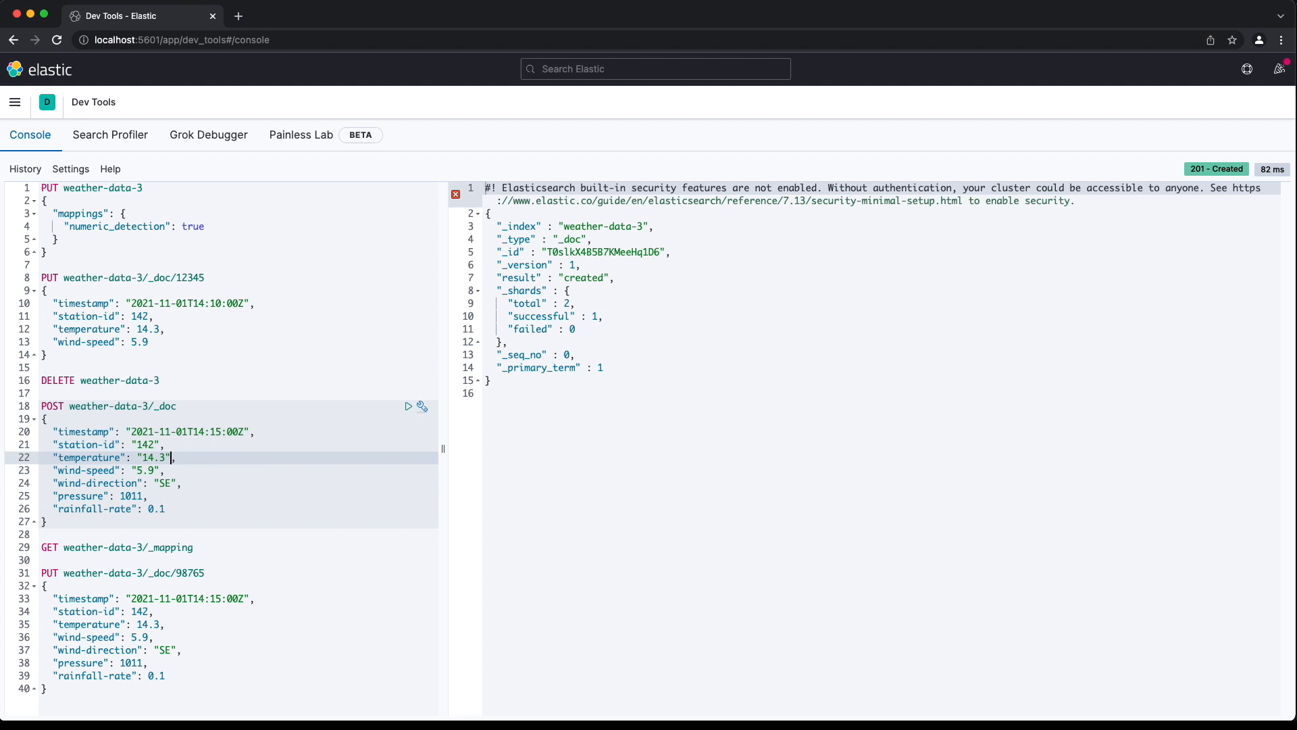
{"action": "left_click", "coordinate": [408, 547]}
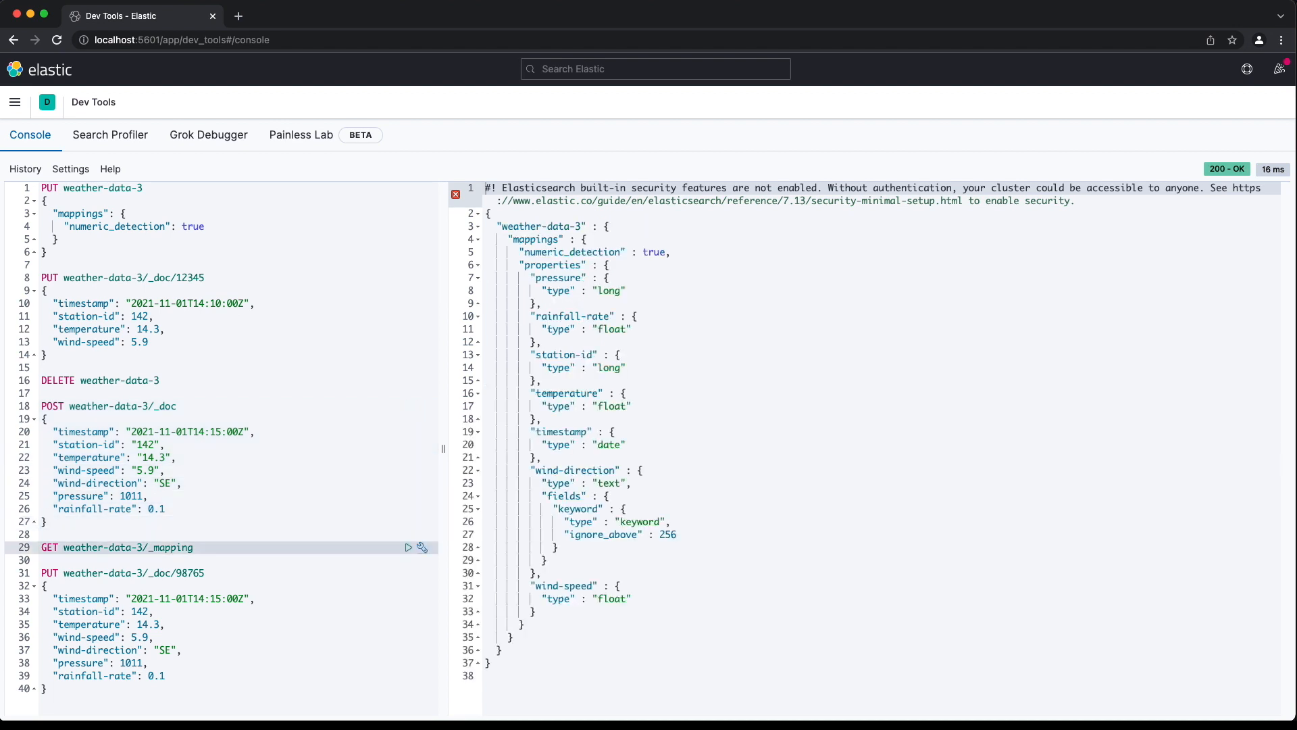